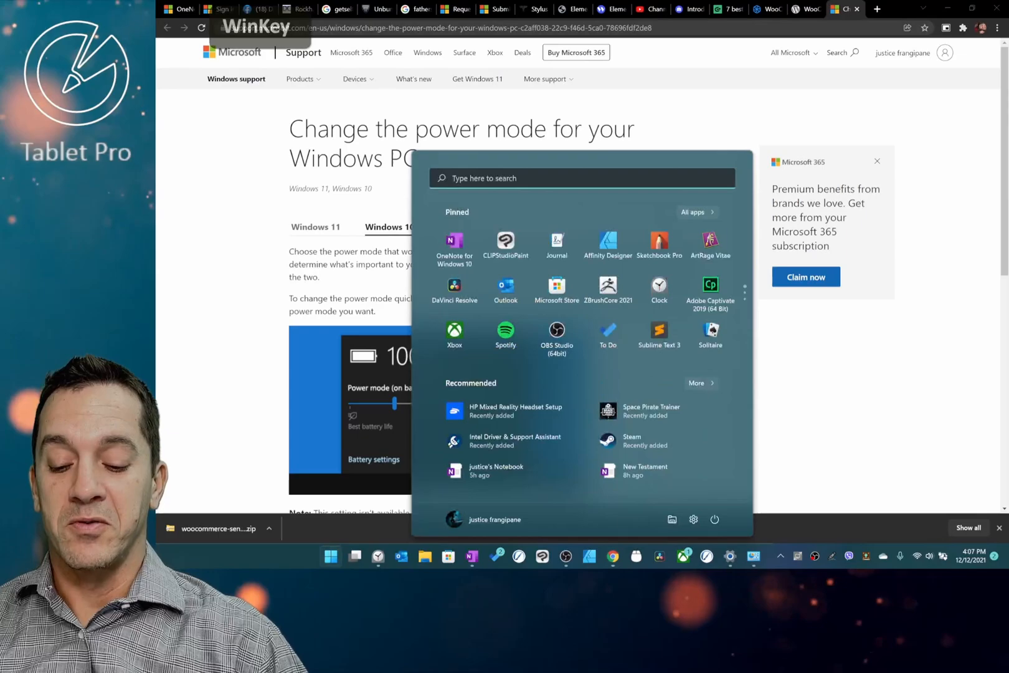
Search 'surface' from the Start menu to launch the Surface app.
{"action": "type", "text": "surface"}
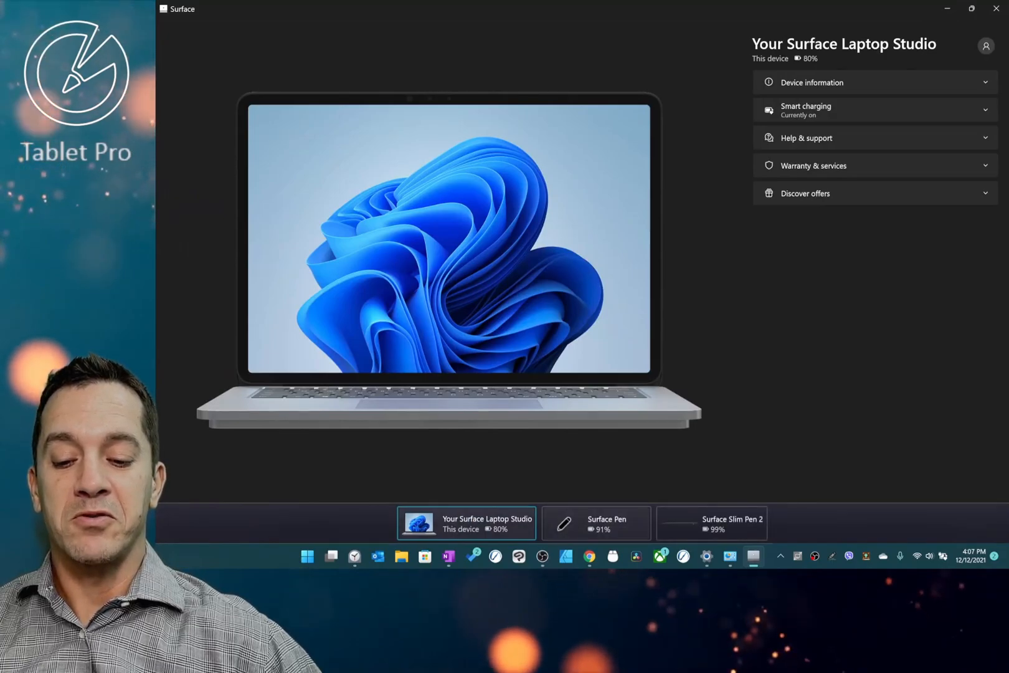
Show the Surface Slim Pen 2 details with its 99% battery.
{"action": "left_click", "coordinate": [710, 522]}
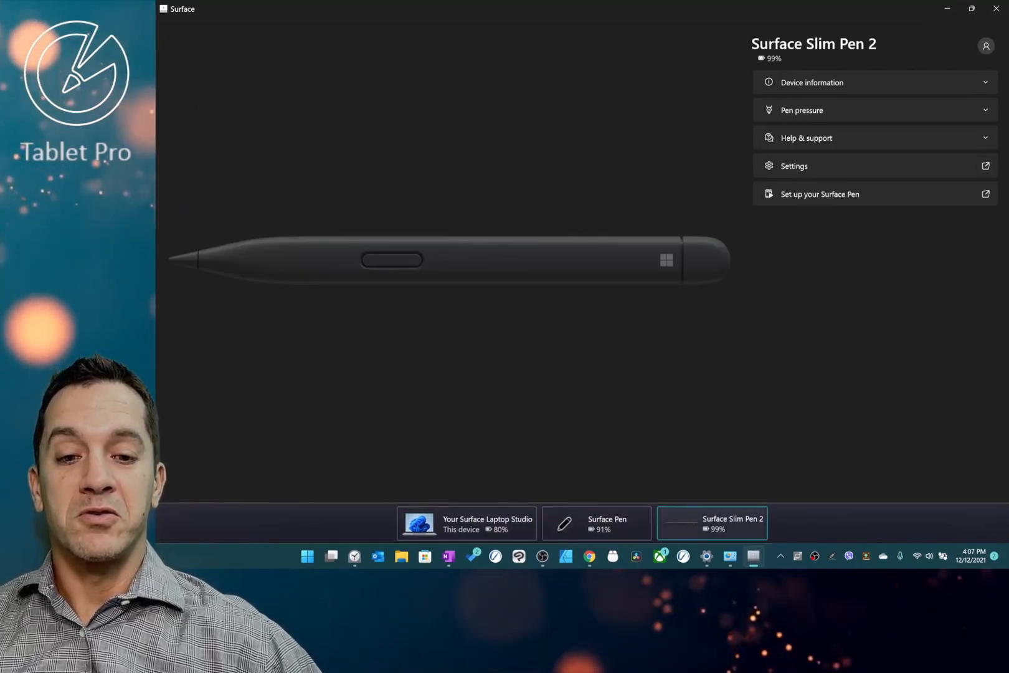
View the Surface Pen at 91% battery, then return to the Laptop Studio page at 80%.
{"action": "left_click", "coordinate": [801, 110]}
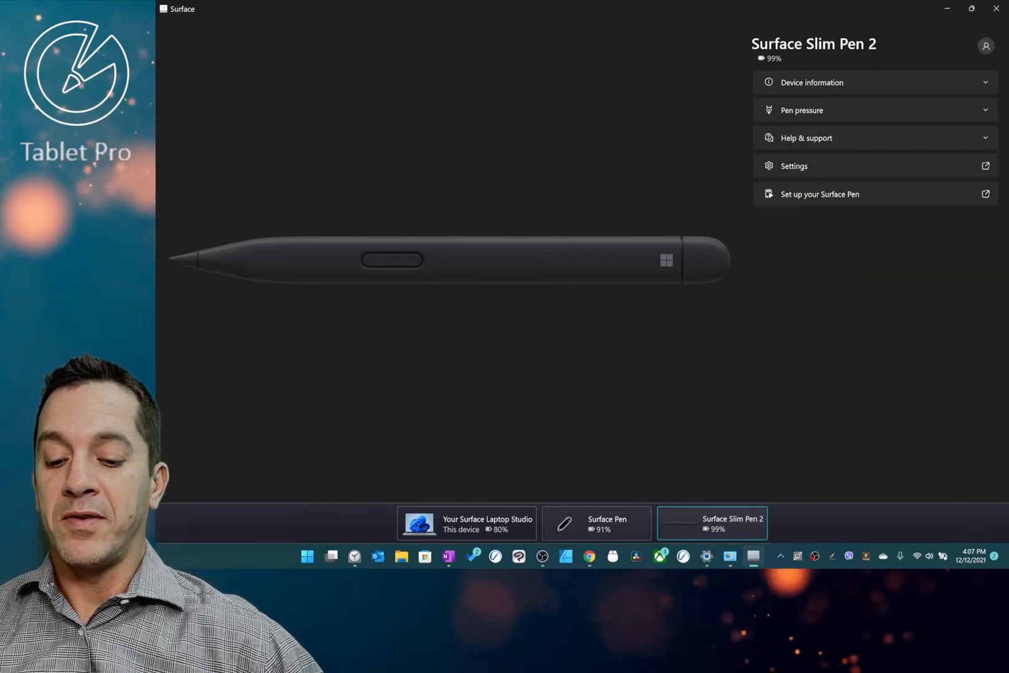
{"action": "left_click", "coordinate": [594, 523]}
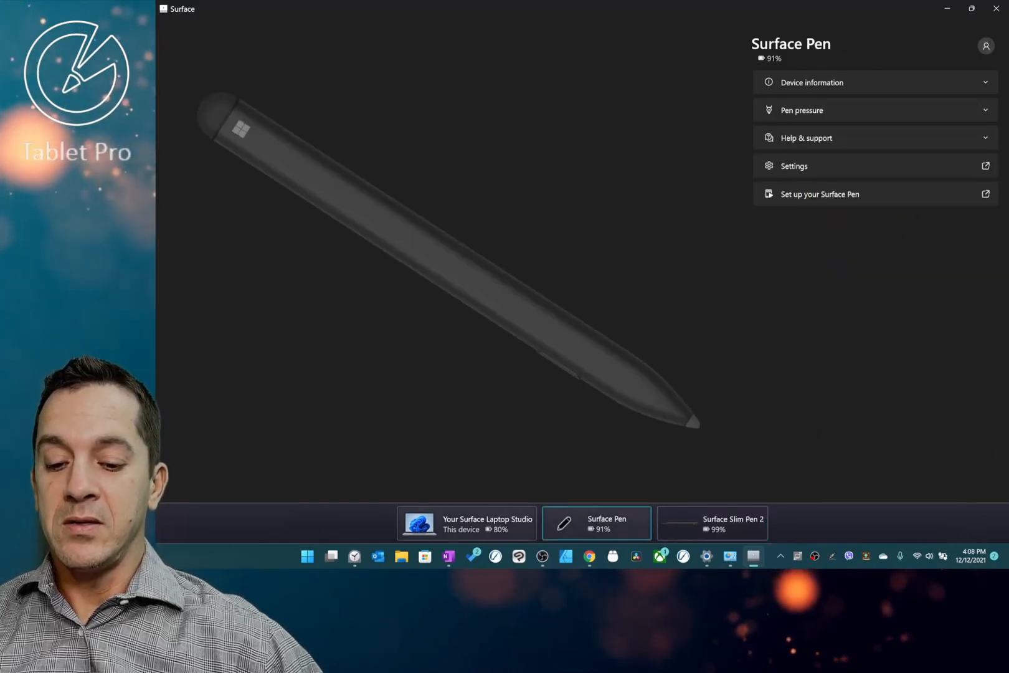
{"action": "left_click", "coordinate": [464, 523]}
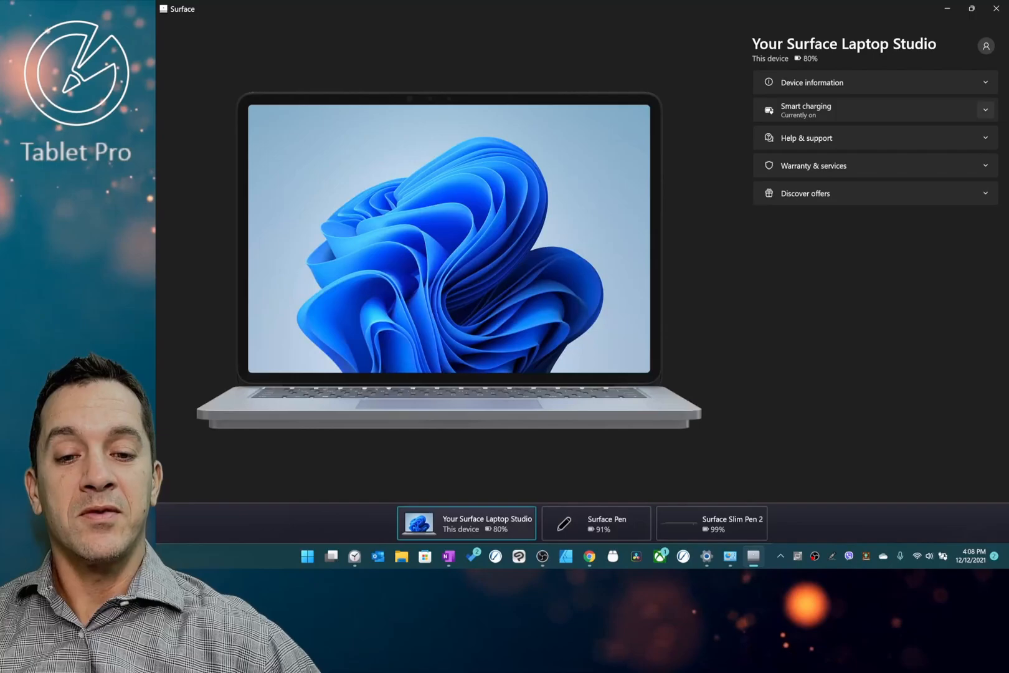